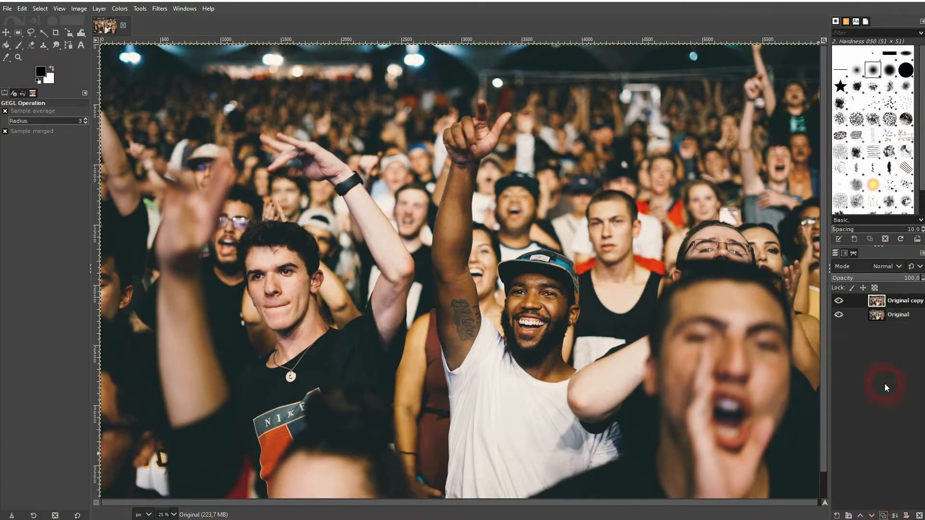
- Select the Original copy layer and bring up Filters > Blur > Gaussian Blur for it
left_click(903, 300)
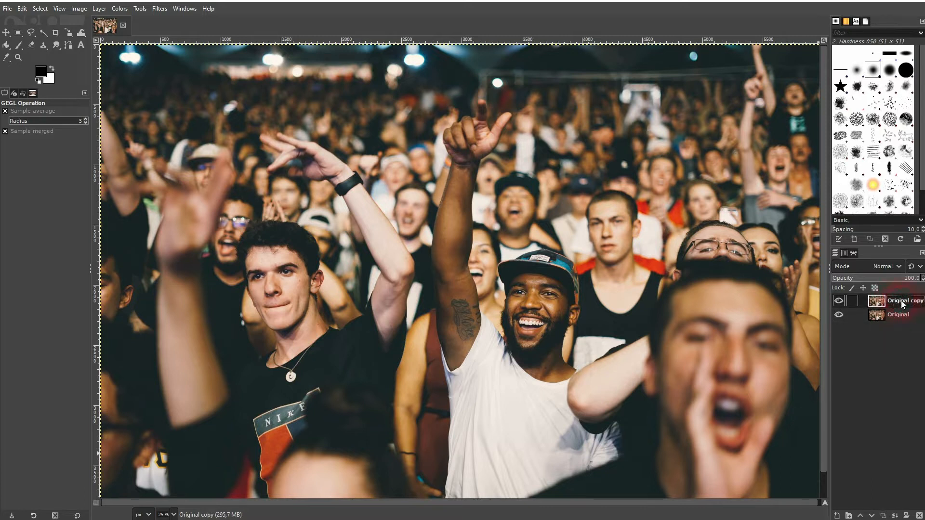
left_click(160, 9)
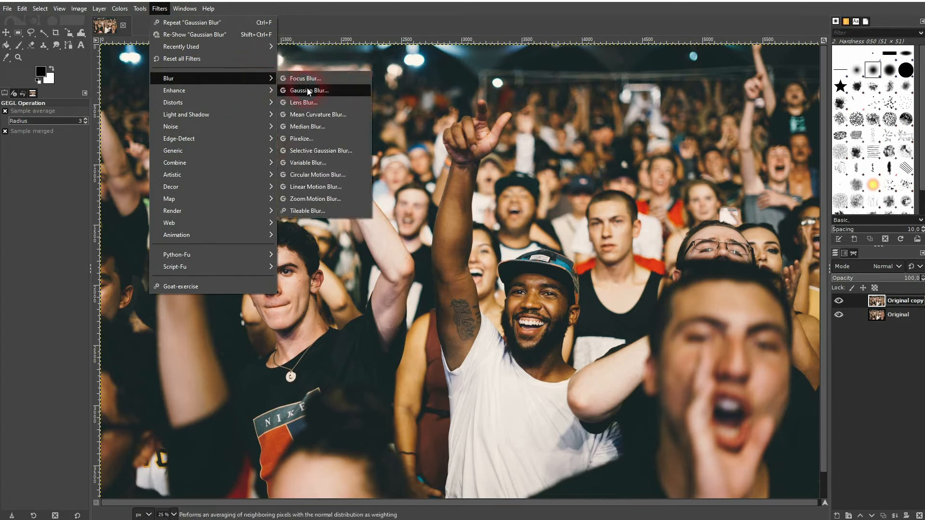
left_click(309, 90)
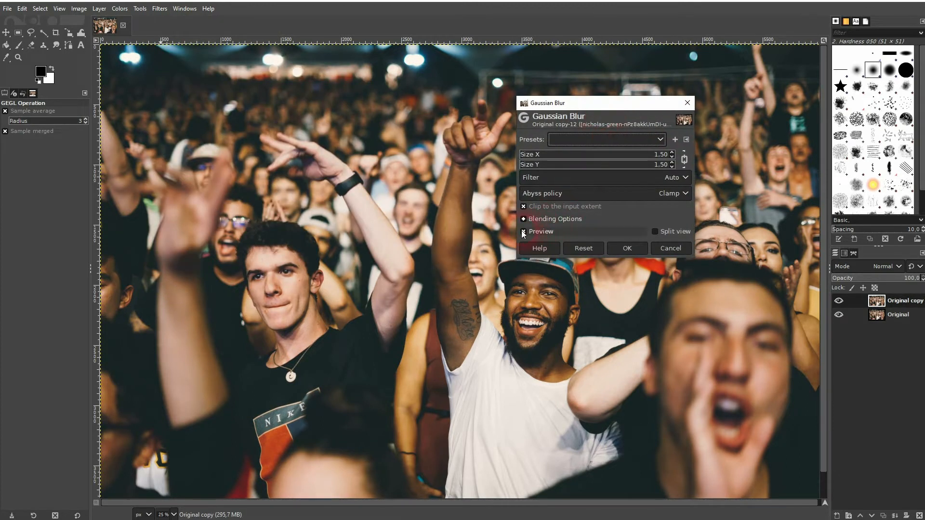
- Enable live preview and link Size X and Y so both blur sizes read 65.57
left_click(522, 232)
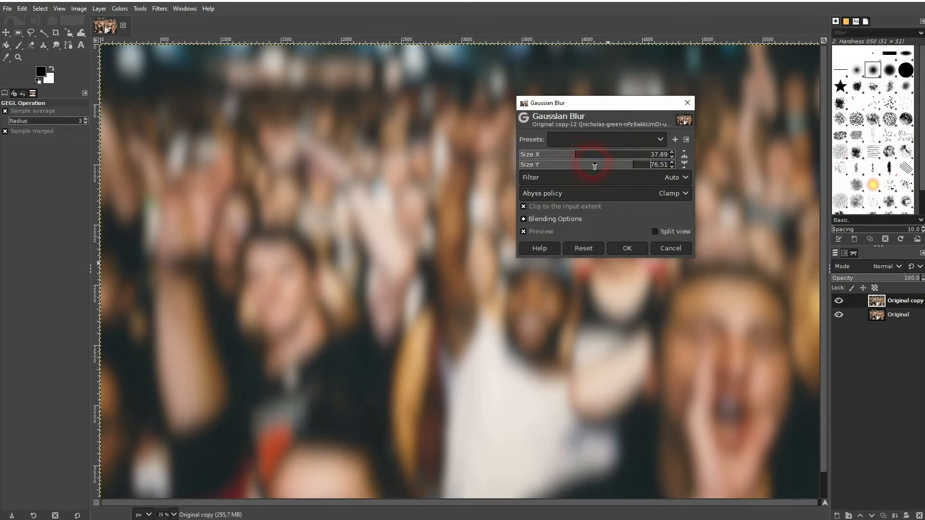
mouse_move(595, 171)
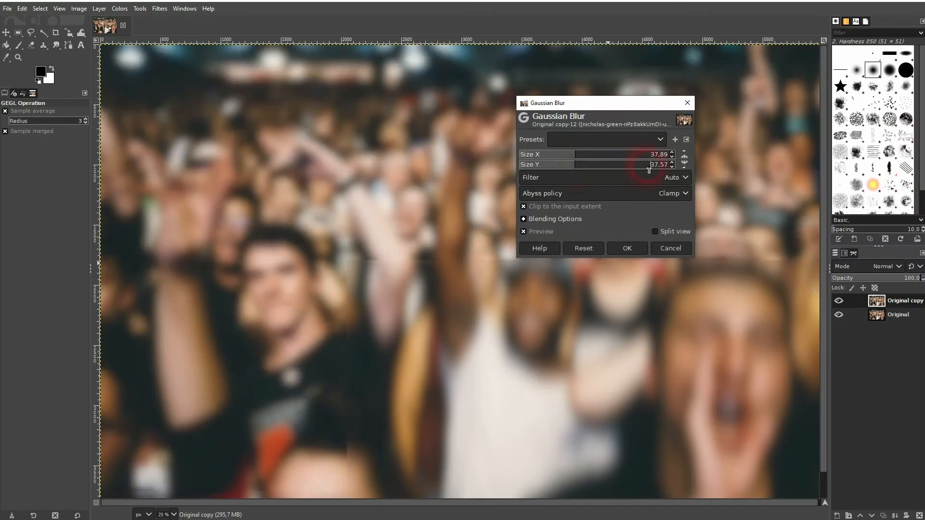
left_click(683, 160)
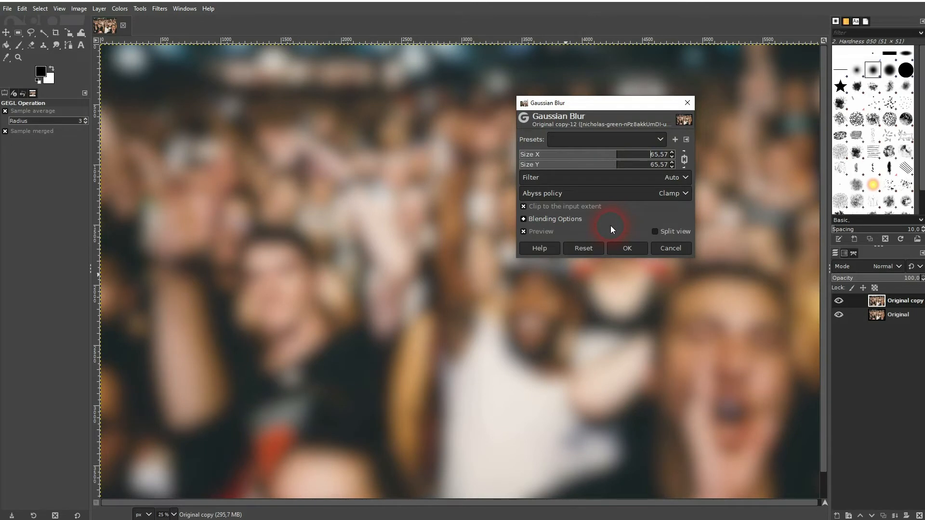
- Try Abyss policy Black and White, settle on None, and apply the 65.57 blur to the copy
left_click(677, 177)
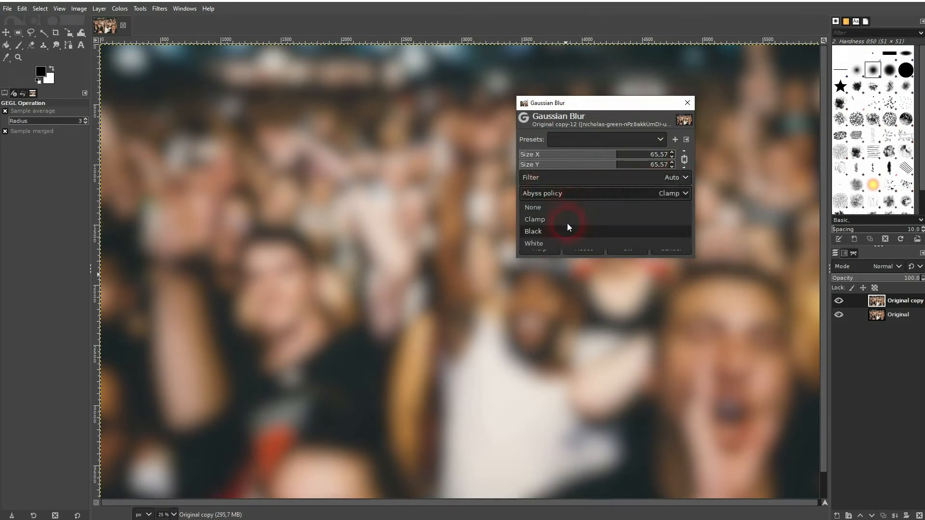
left_click(533, 231)
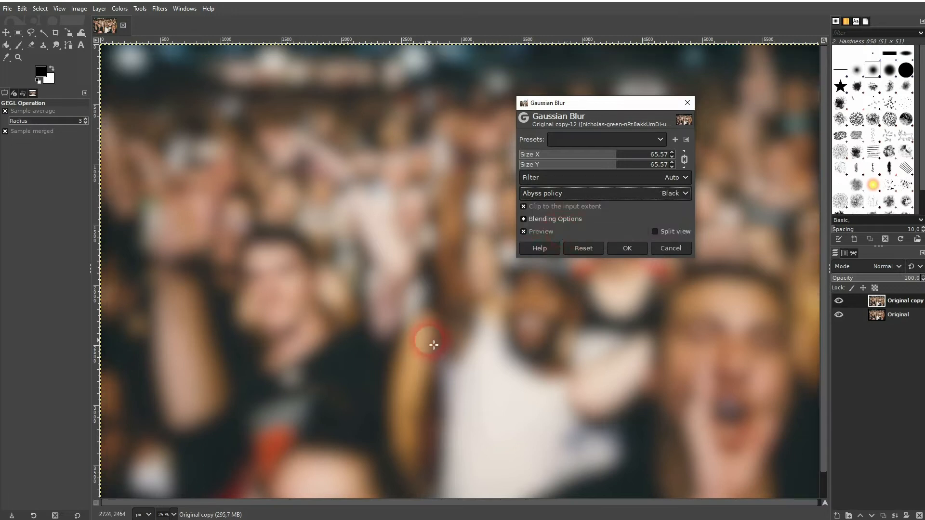
left_click(673, 193)
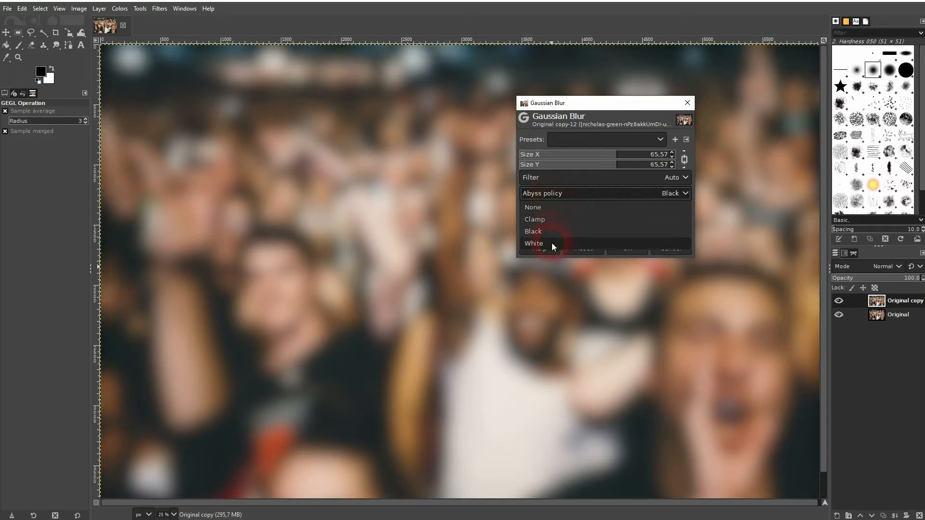
left_click(533, 243)
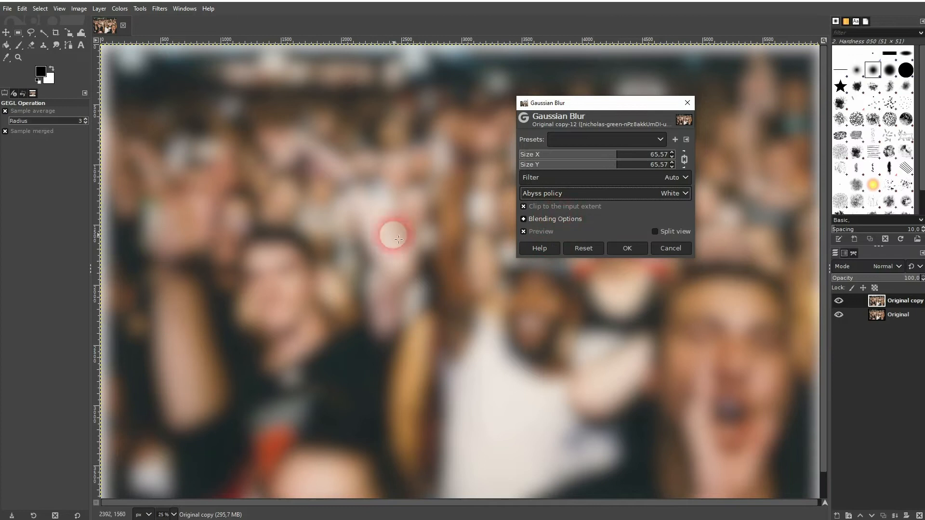
left_click(672, 193)
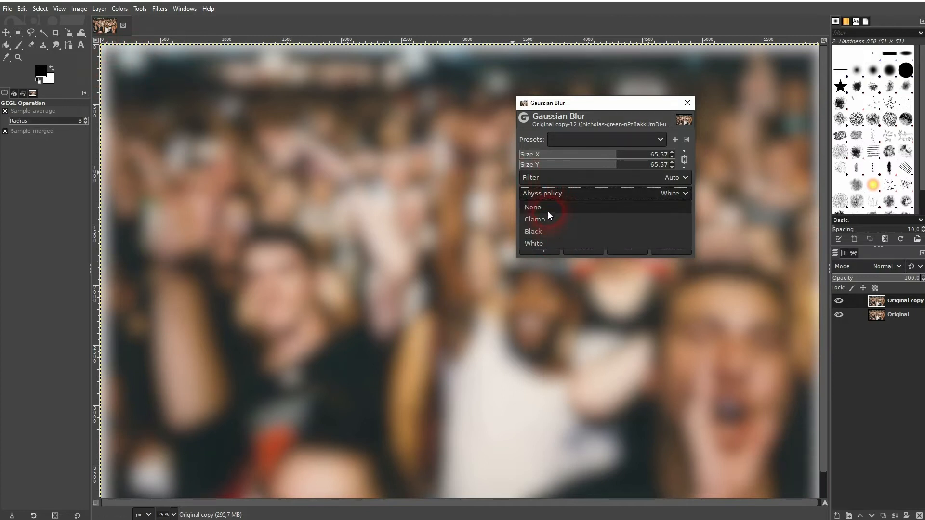
left_click(533, 207)
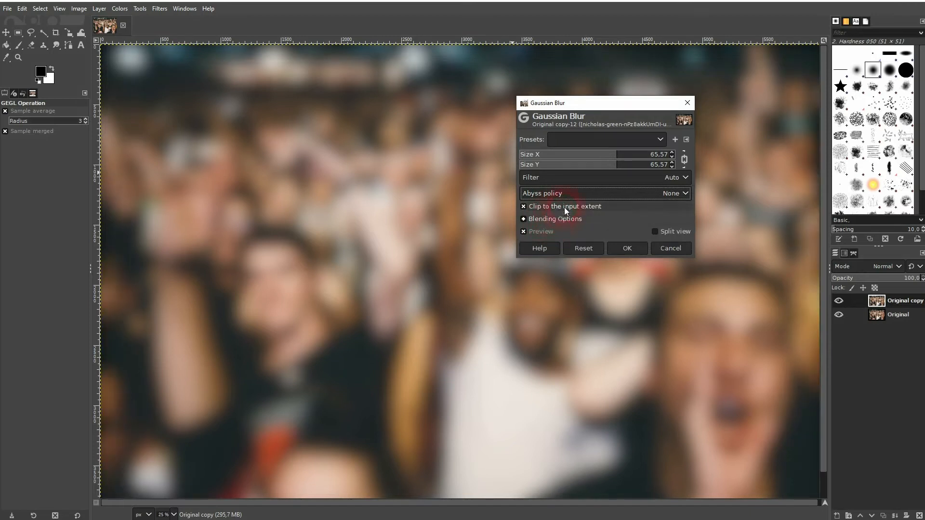
mouse_move(640, 246)
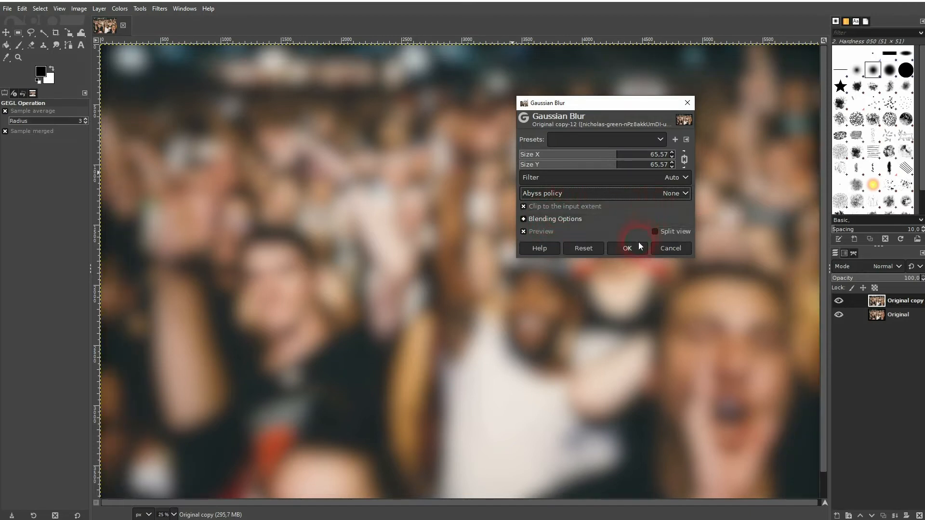
left_click(627, 248)
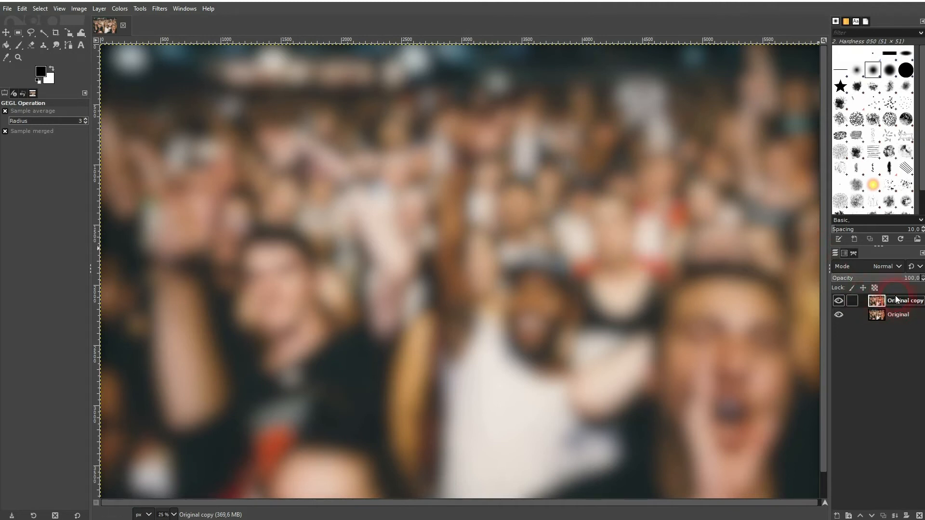
mouse_move(919, 515)
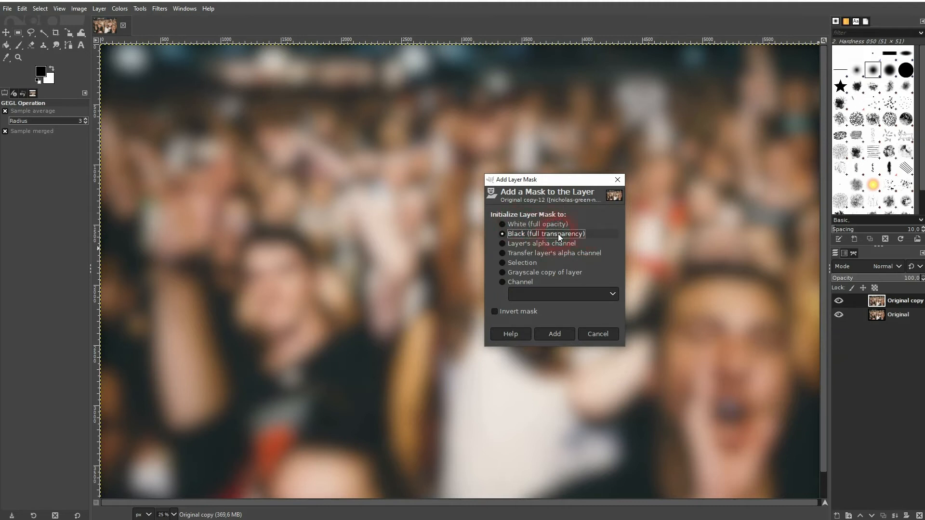
- Add a Black (full transparency) layer mask to the blurred Original copy layer
left_click(553, 334)
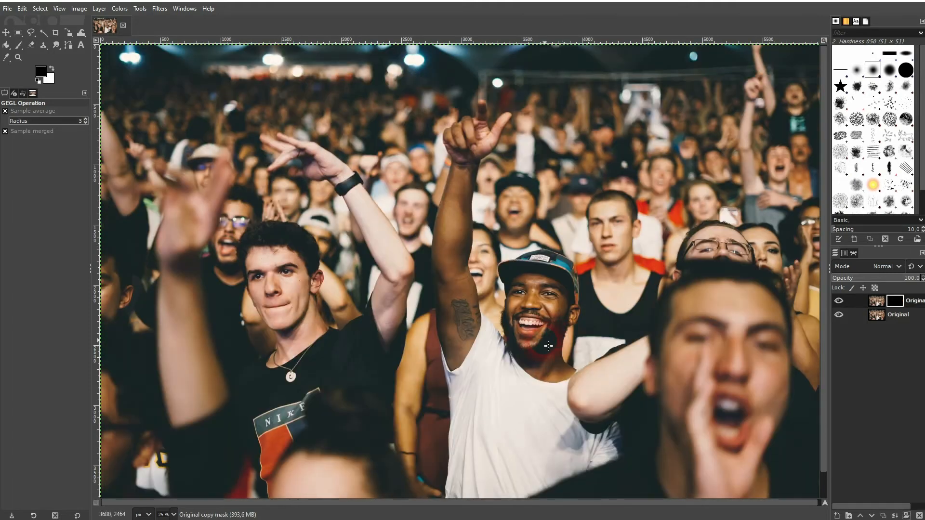
- Make the copy's layer mask the editing target and switch to the Paintbrush tool
left_click(895, 301)
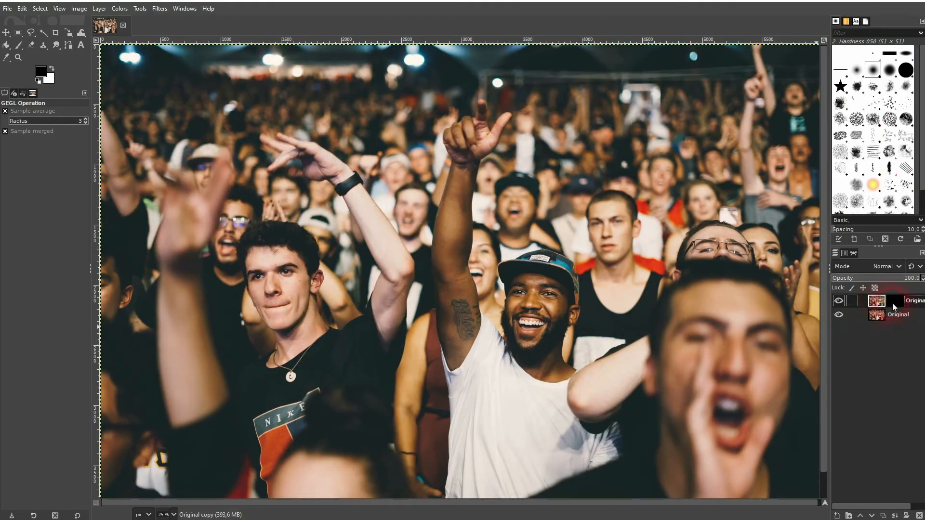
left_click(896, 300)
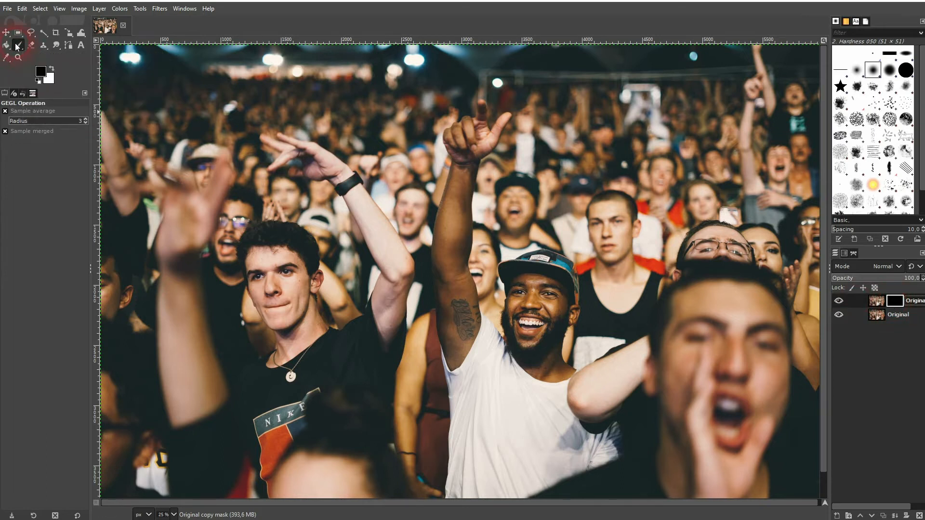
left_click(18, 45)
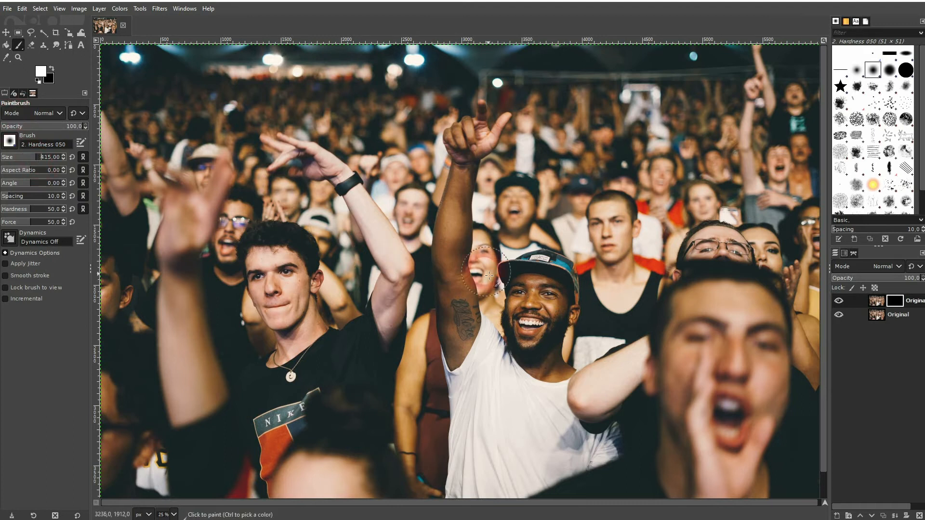
- Paint white on the mask over the capped man's and tank-top man's faces, plus a stray band across the upper crowd
left_click(542, 335)
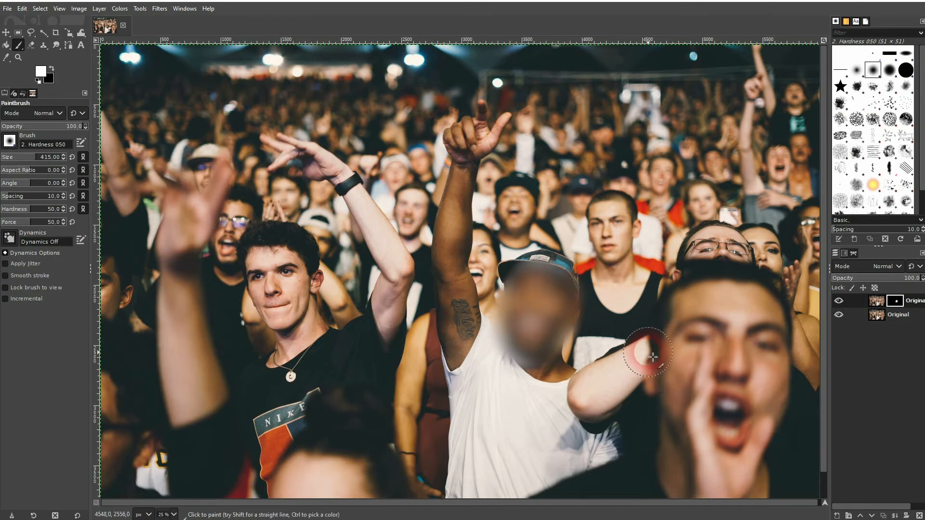
left_click(619, 229)
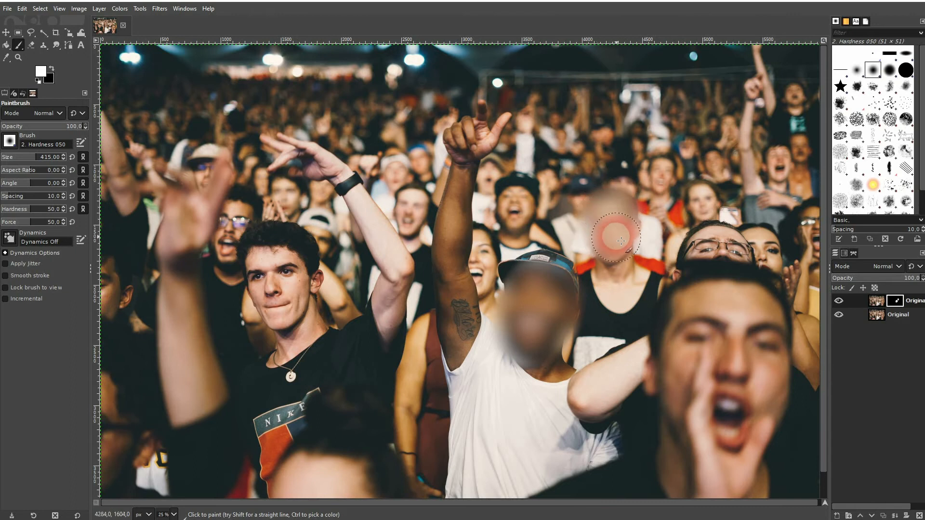
left_click(620, 241)
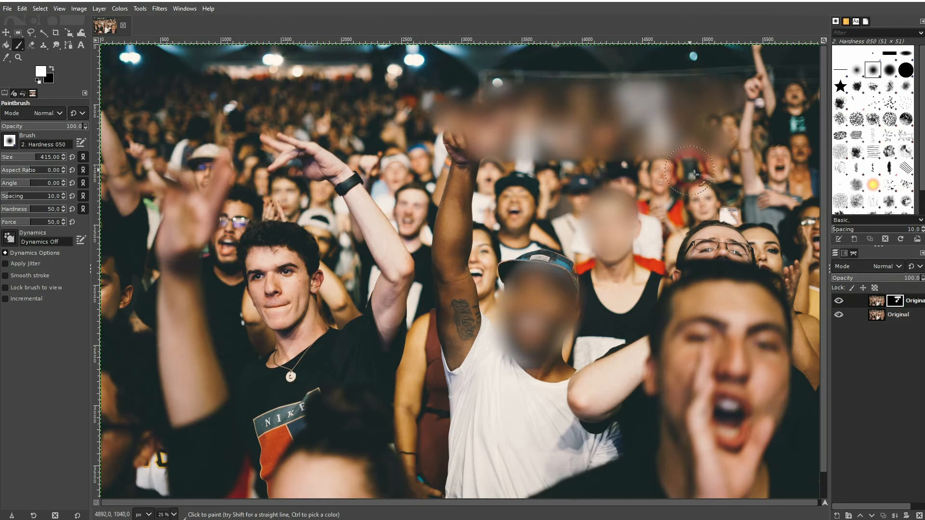
mouse_move(111, 100)
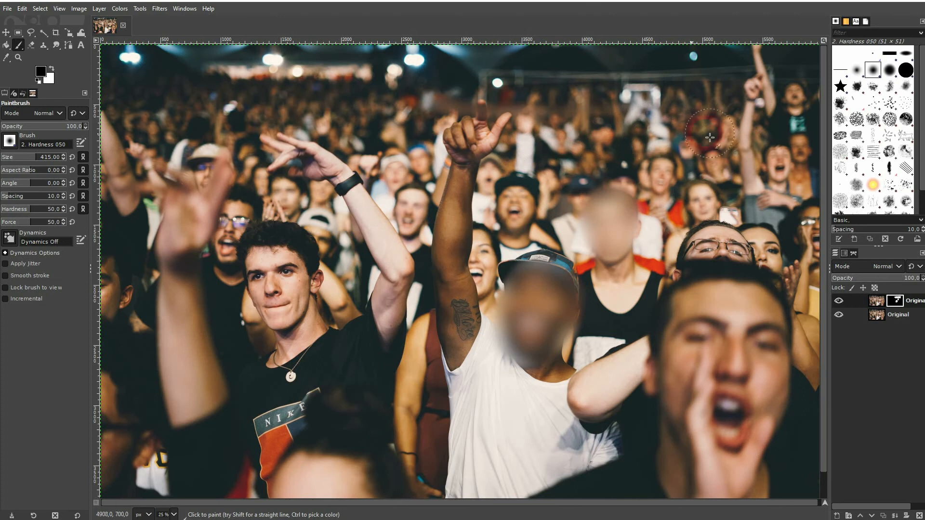
mouse_move(580, 144)
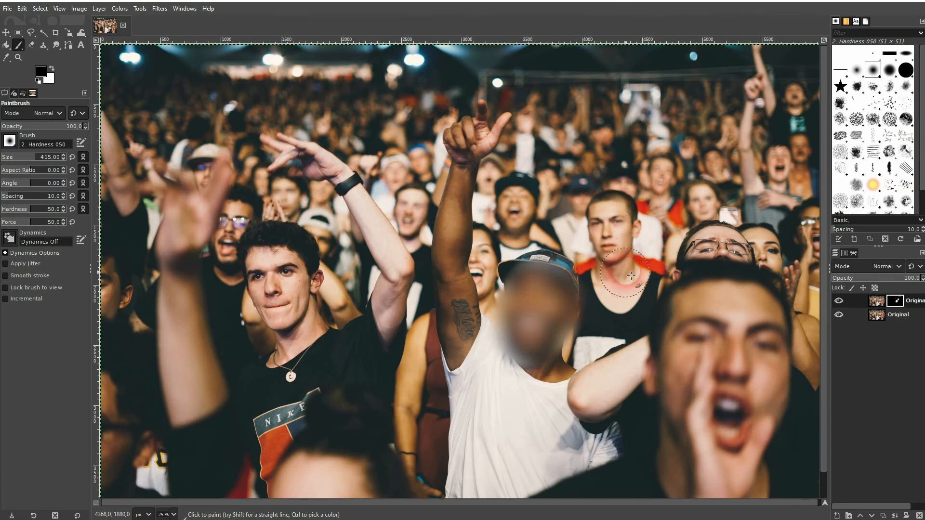
mouse_move(598, 150)
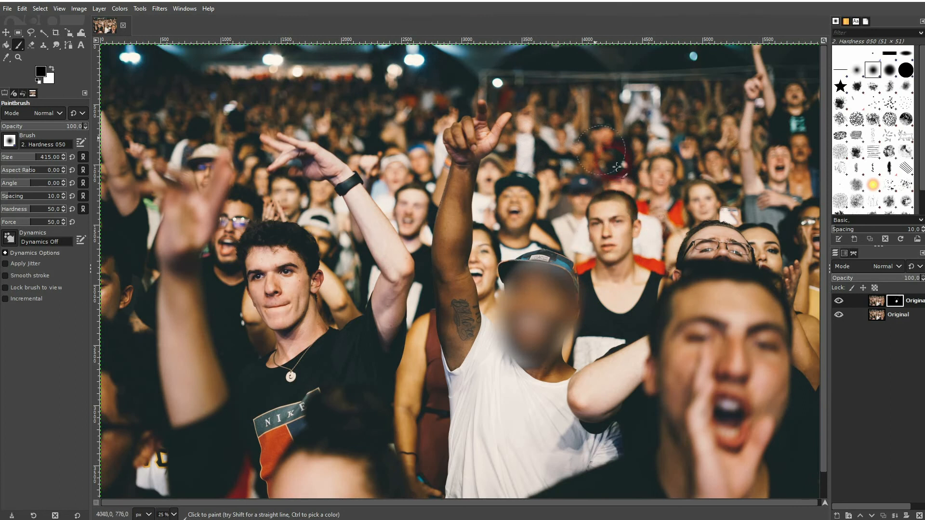